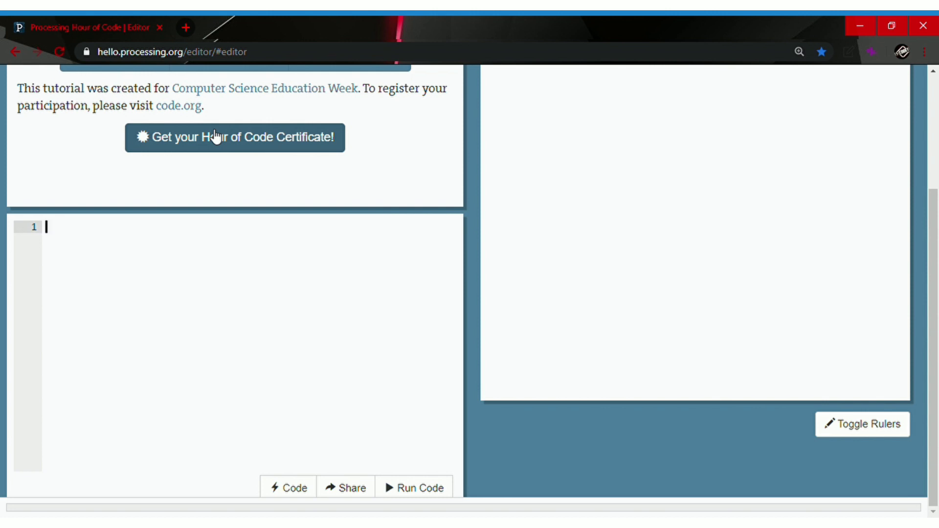
# Add strokeWeight(3); as the sketch's first line
pyautogui.write('strokeWeight')
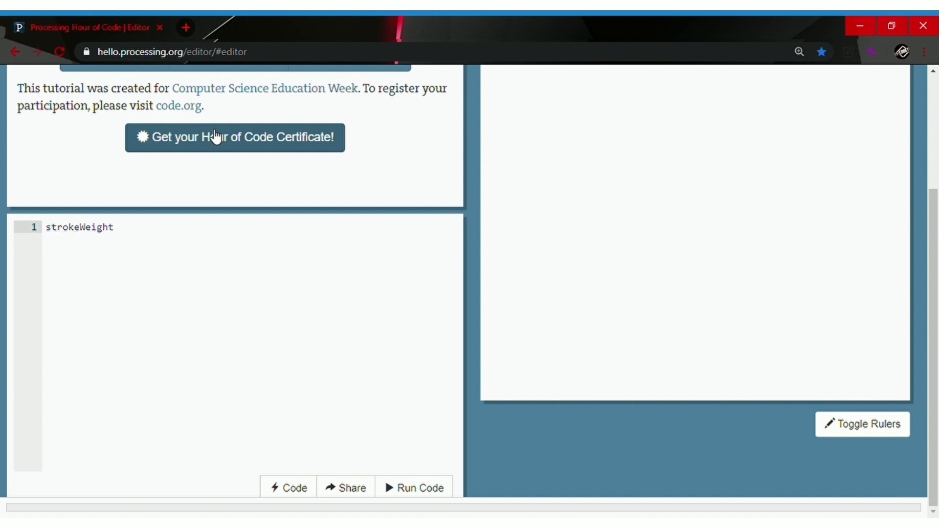
pyautogui.write('();')
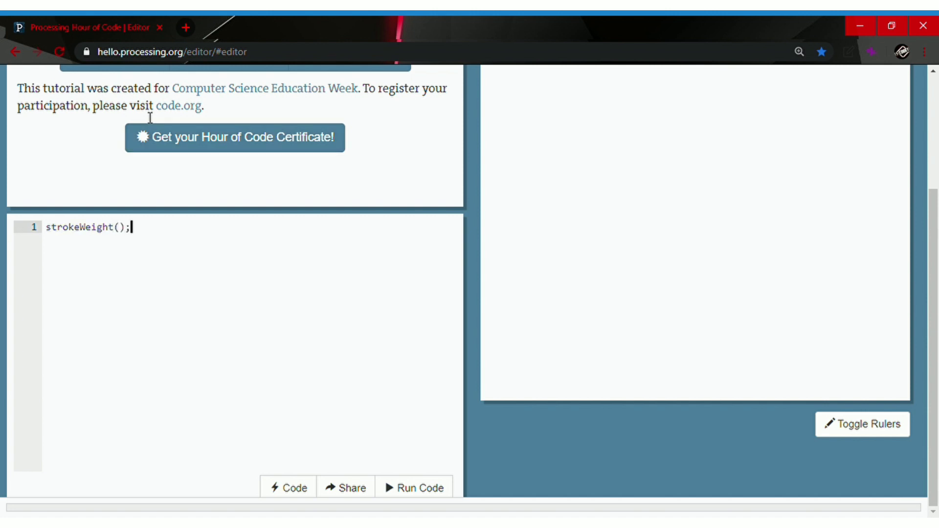
pyautogui.write('3')
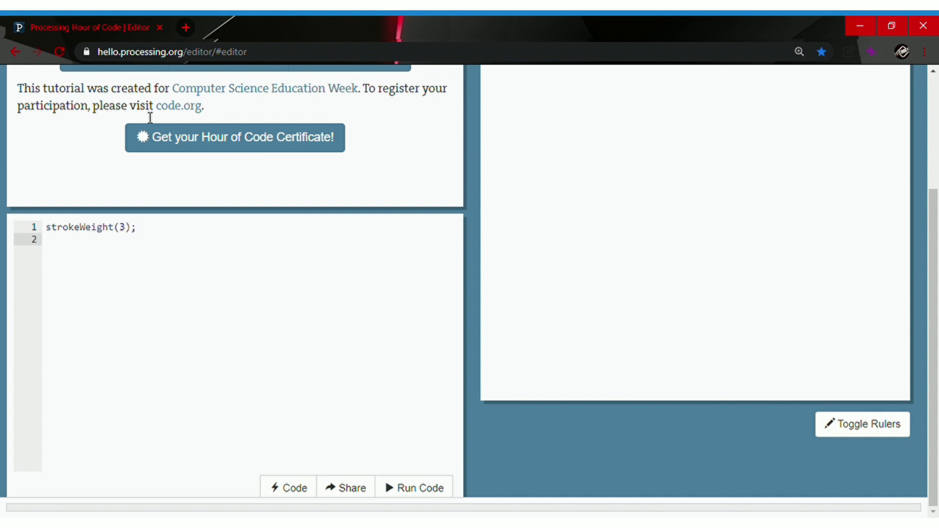
# Add stroke(); and pick red from the colour picker, giving stroke(251,0,0);
pyautogui.write('stroke')
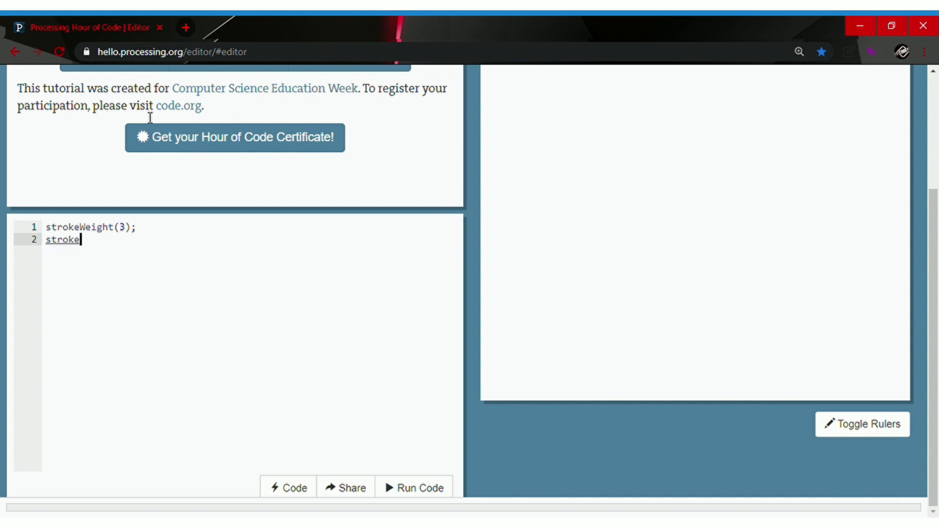
pyautogui.write('()')
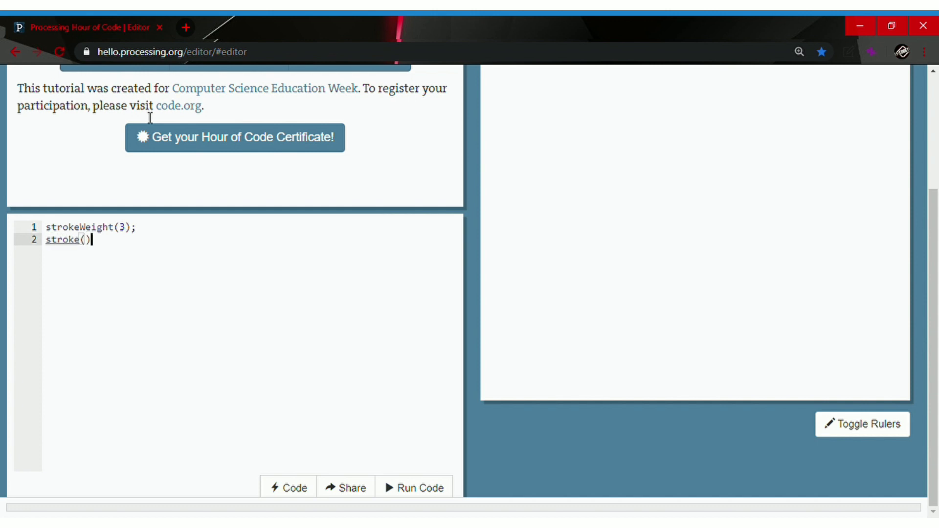
pyautogui.write(';')
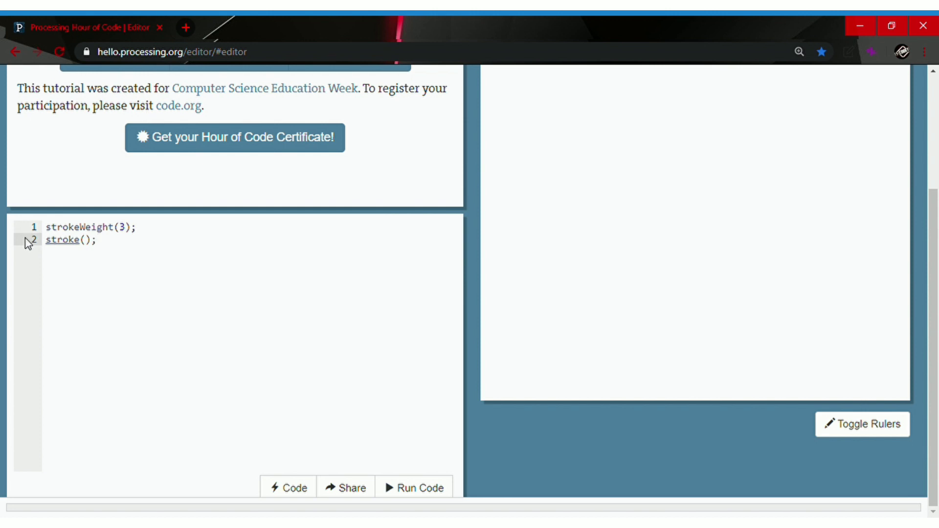
pyautogui.click(78, 240)
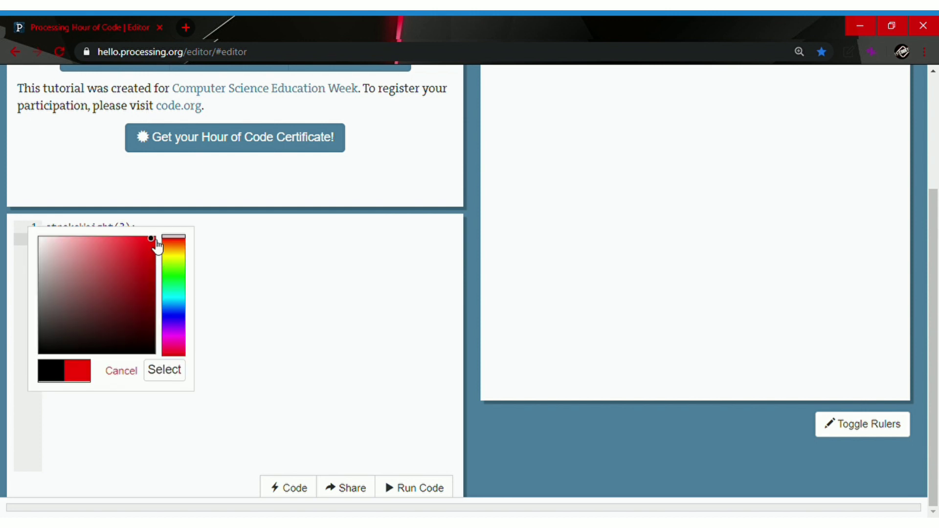
pyautogui.click(165, 370)
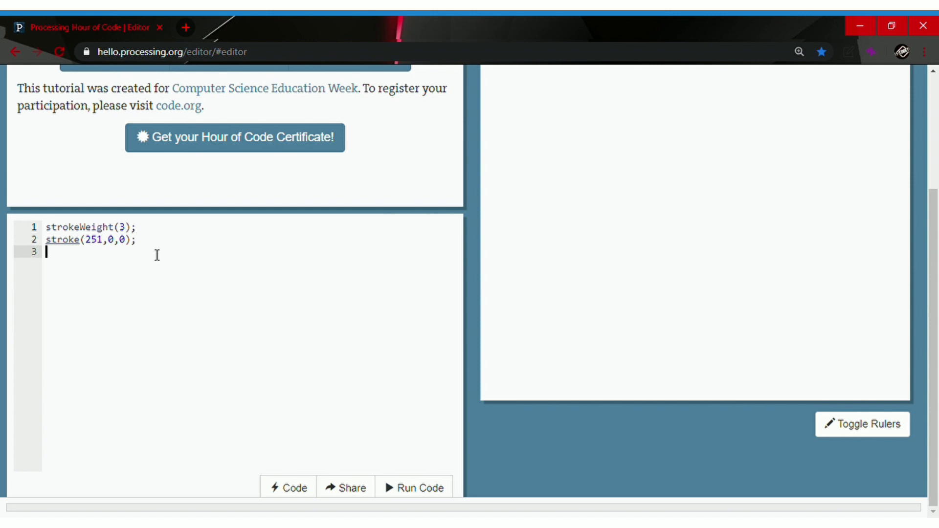
# Type fill() with empty parentheses on line 3
pyautogui.write('f')
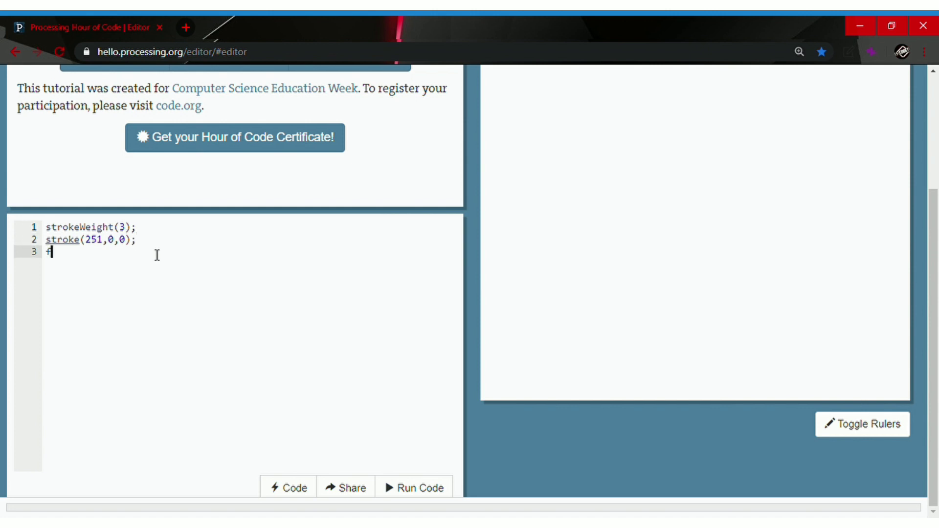
pyautogui.write('ill')
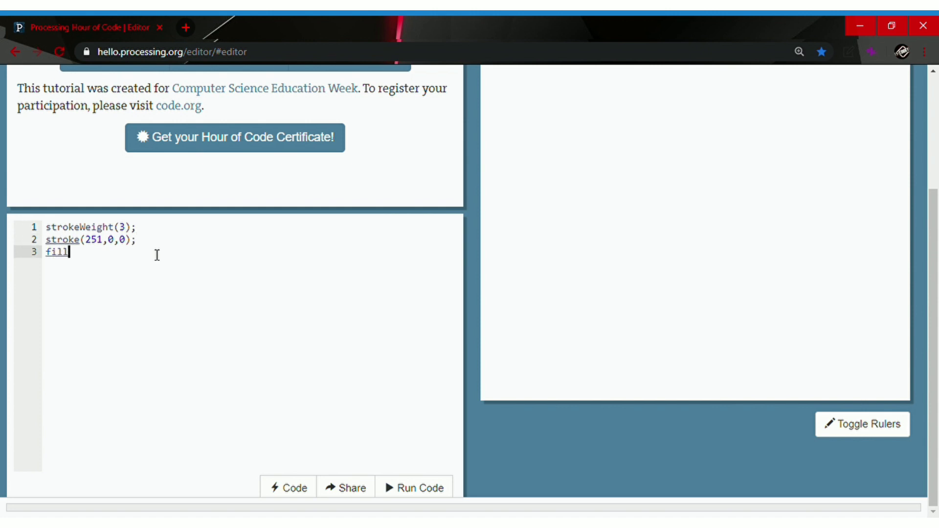
pyautogui.write('()')
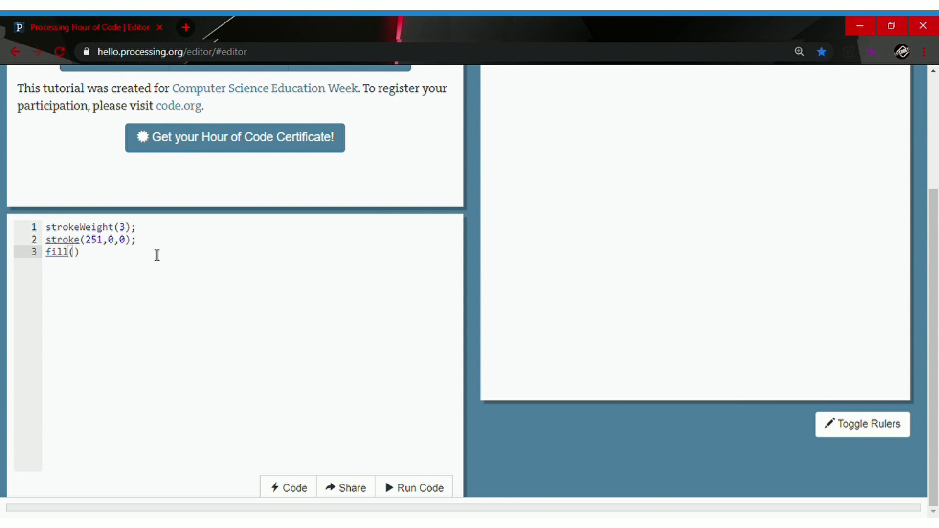
pyautogui.click(70, 252)
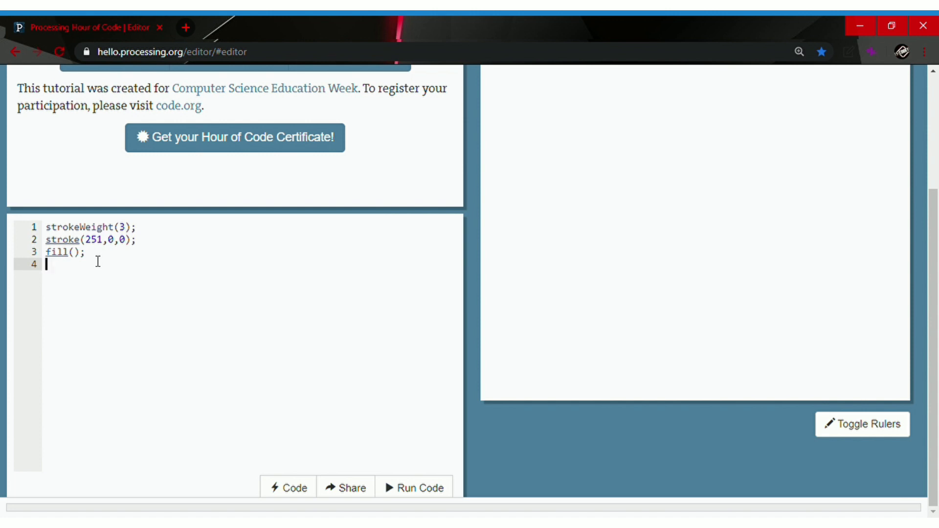
# Open a draw = function() { block after the setup code
pyautogui.press('Return')
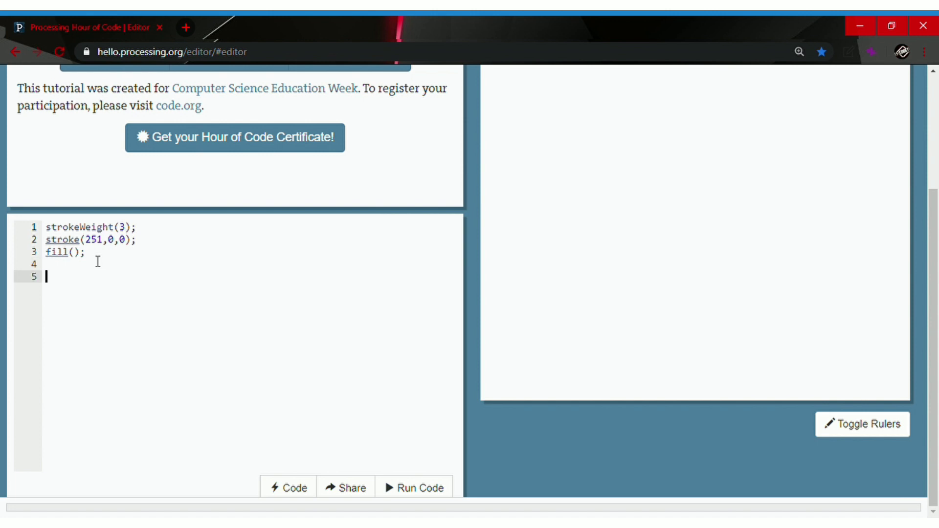
pyautogui.write('draw')
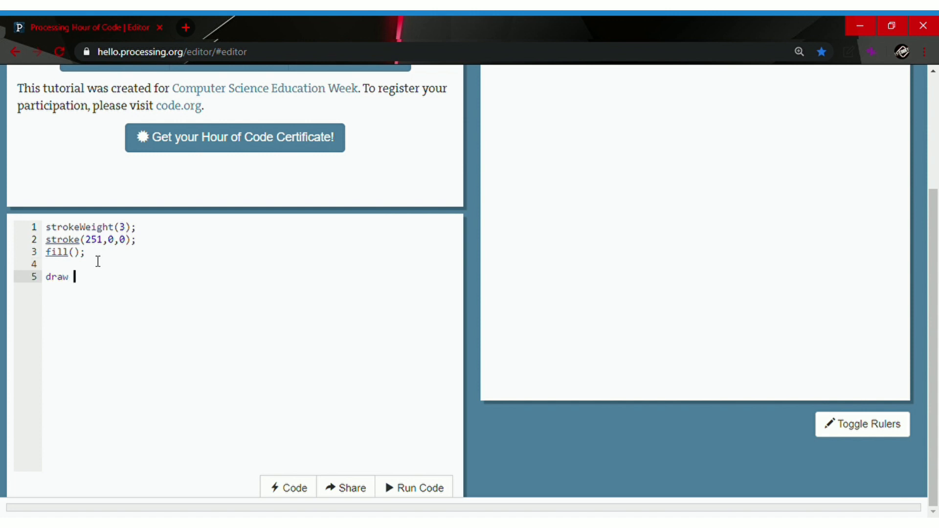
pyautogui.write('= fun')
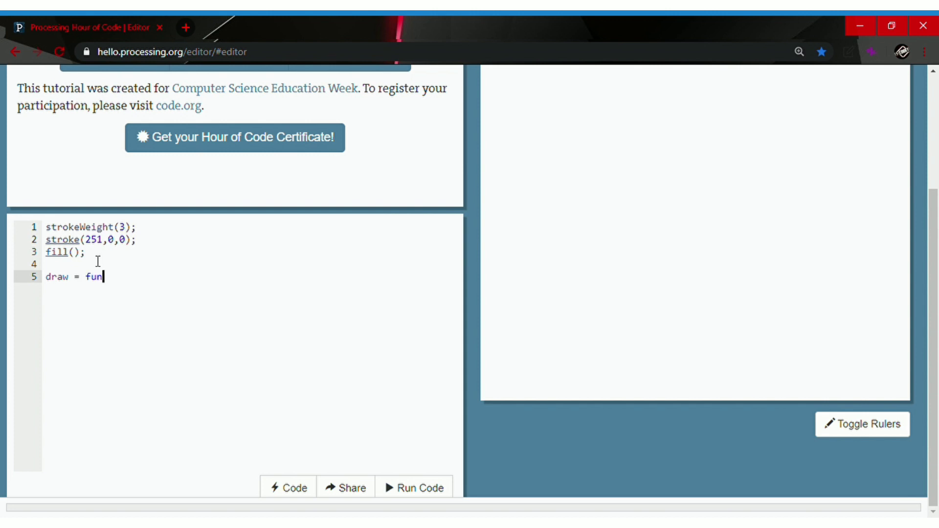
pyautogui.write('ction')
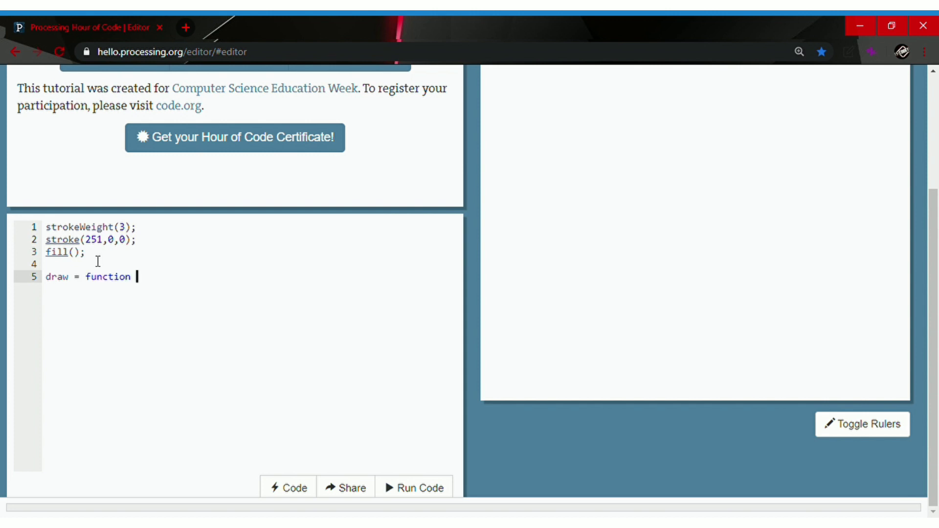
pyautogui.write('()')
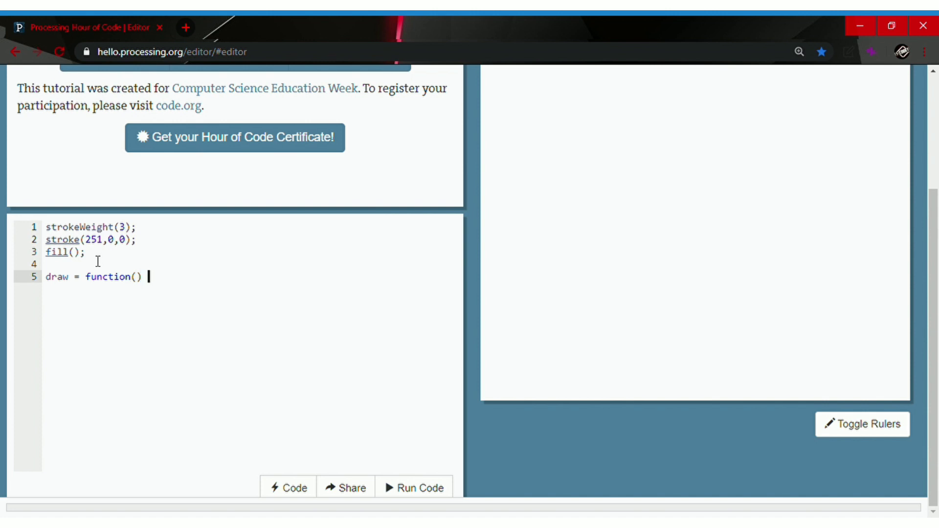
pyautogui.write('{')
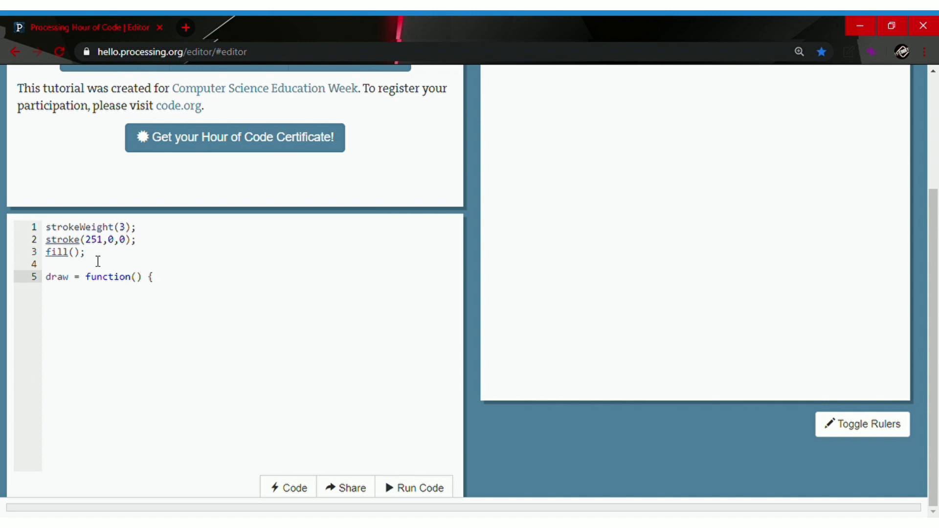
pyautogui.press('Enter')
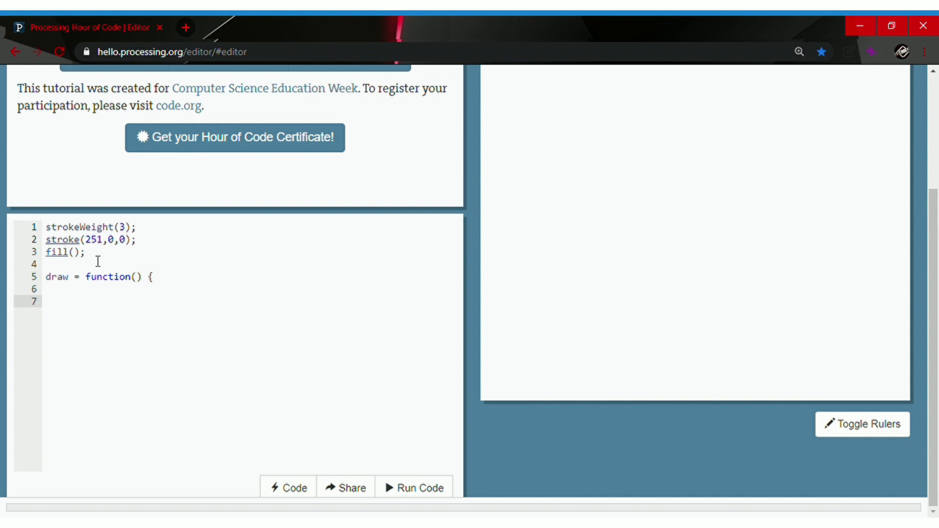
# Add a commented-out //background(); line inside draw
pyautogui.write('//')
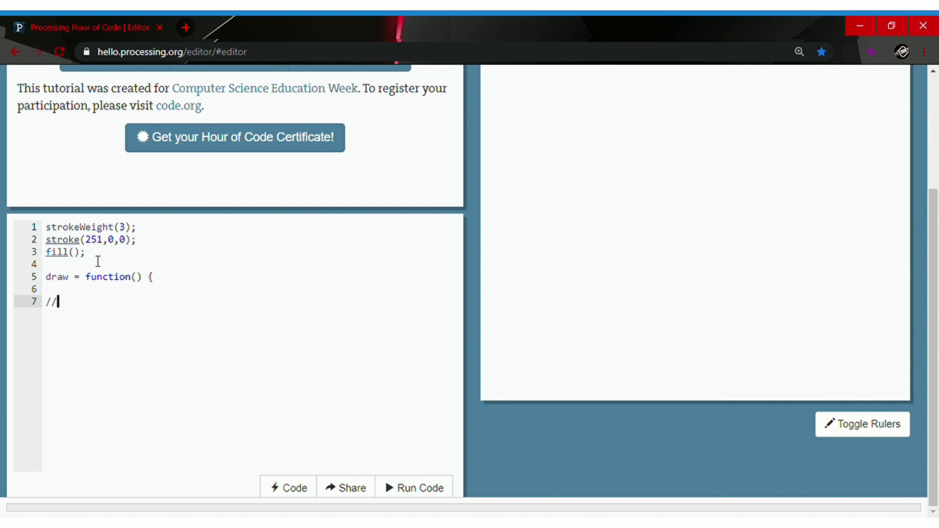
pyautogui.write('backgr')
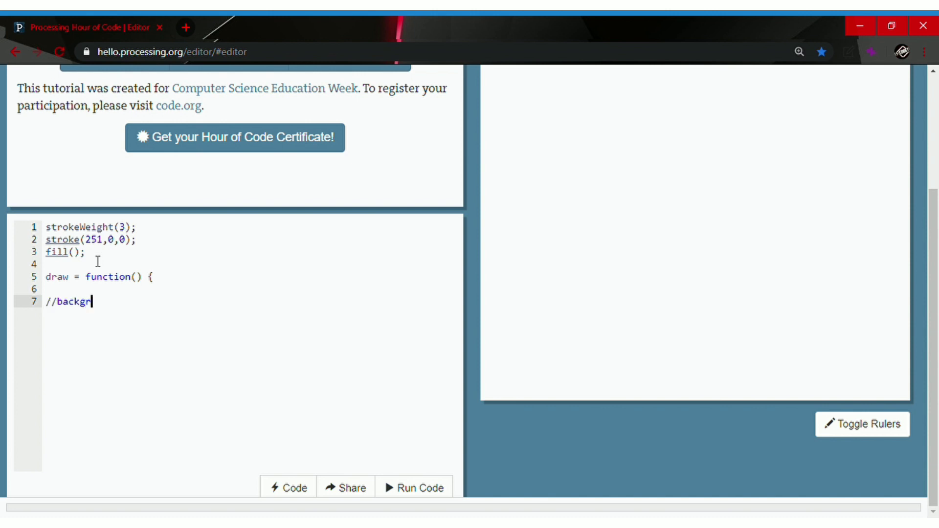
pyautogui.write('ound')
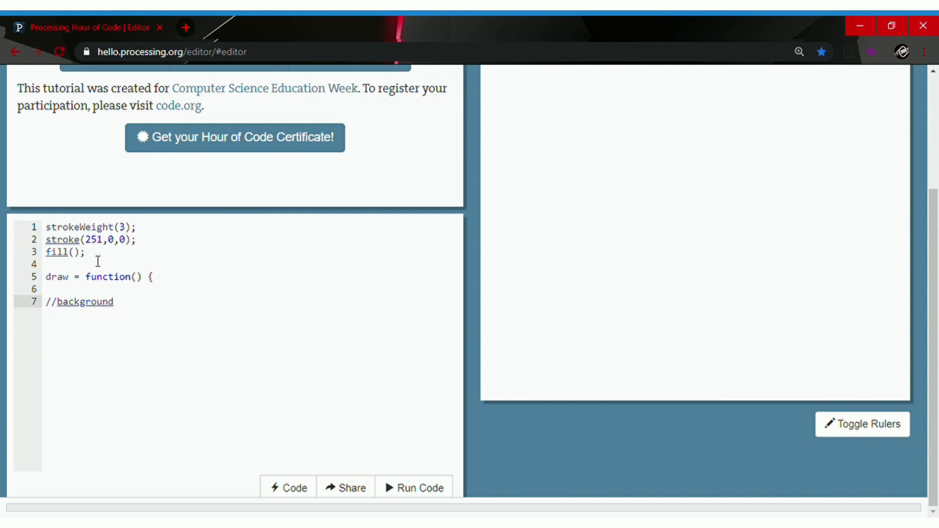
pyautogui.write('()')
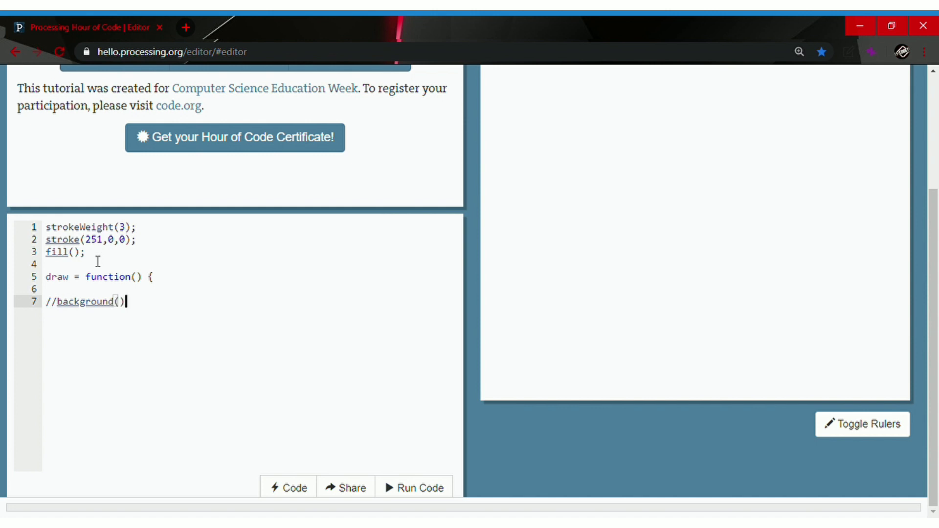
pyautogui.write(';')
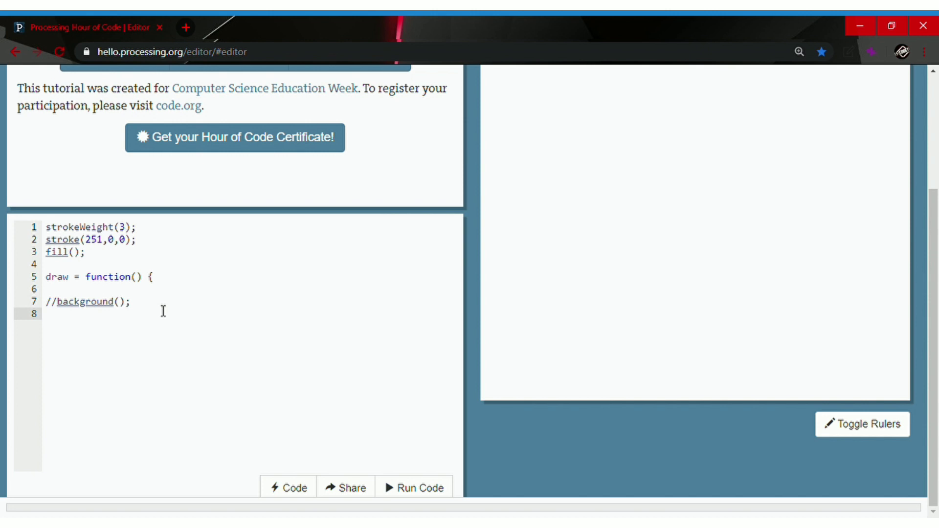
# Type ellipse(mouseX, mouseY, 30, 30) inside the draw function
pyautogui.write('elli')
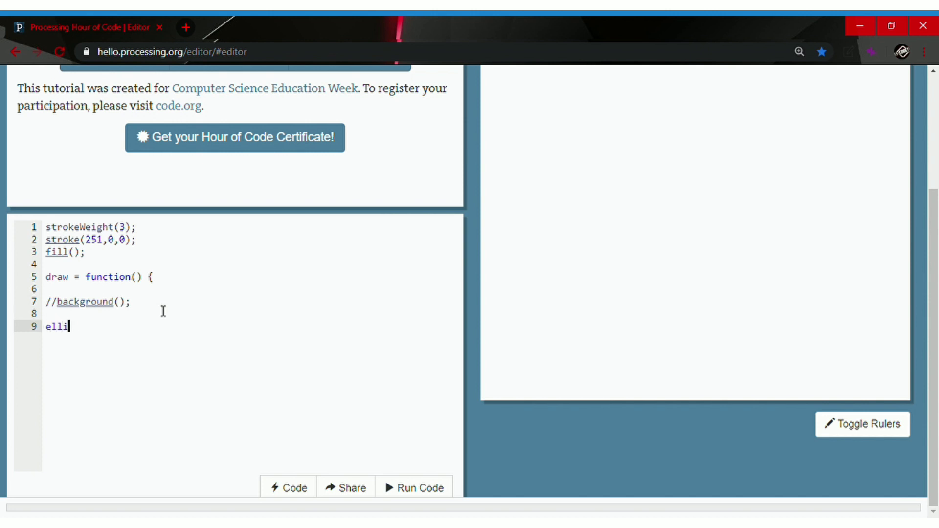
pyautogui.write('pse()')
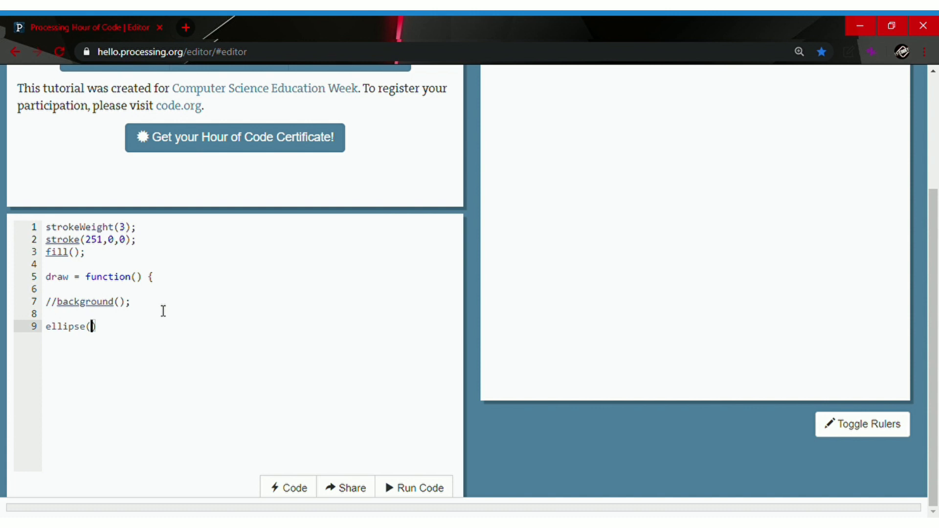
pyautogui.write('mouse')
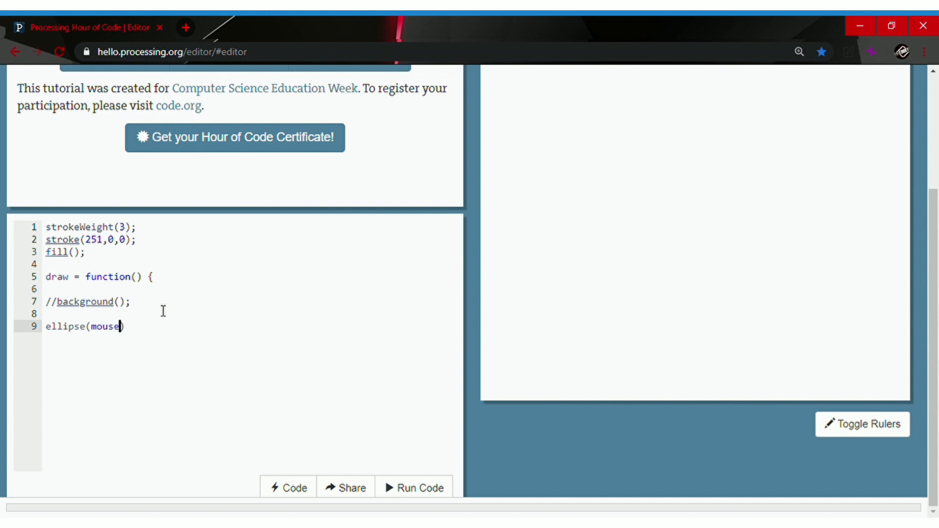
pyautogui.write('X, mous')
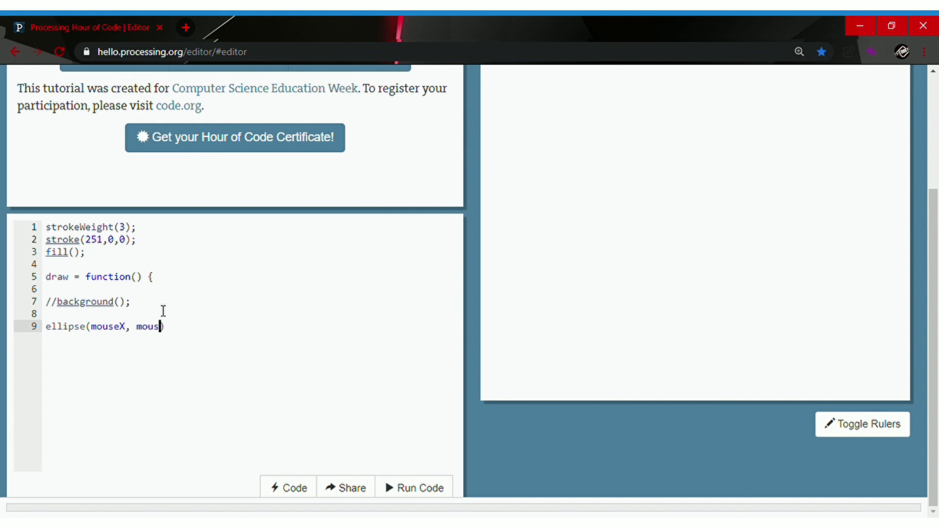
pyautogui.write('Y')
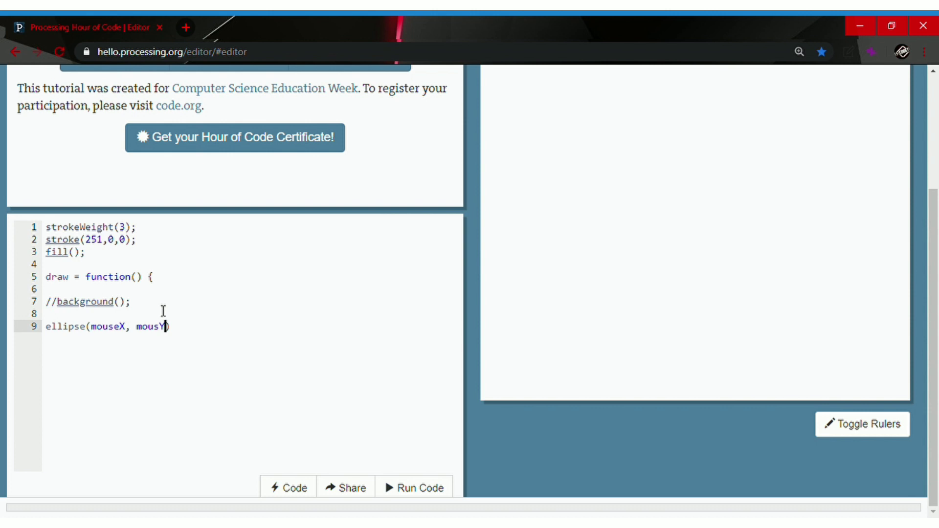
pyautogui.write('Y,')
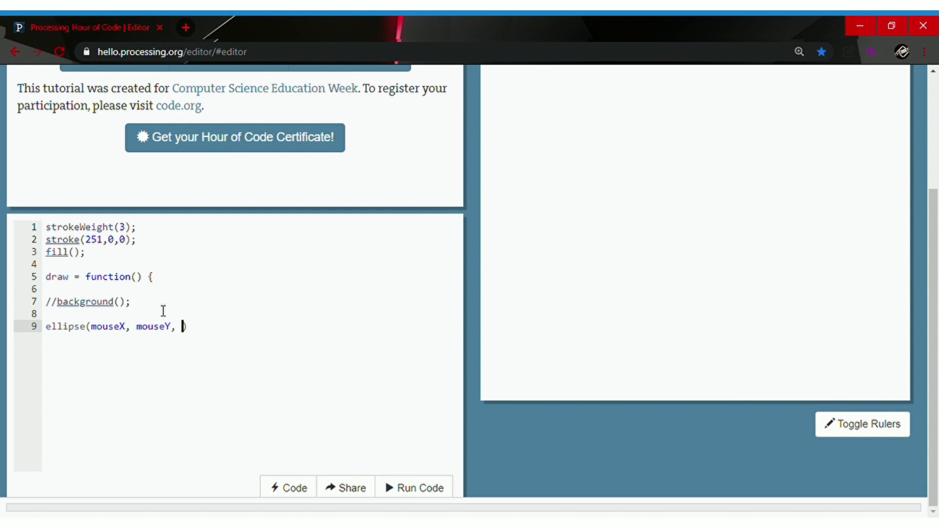
pyautogui.write('30, 3')
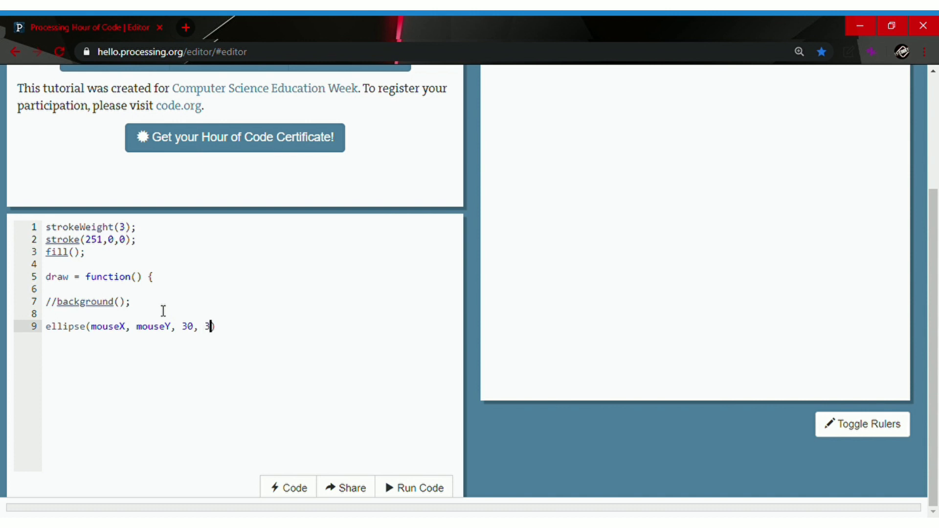
pyautogui.write('0')
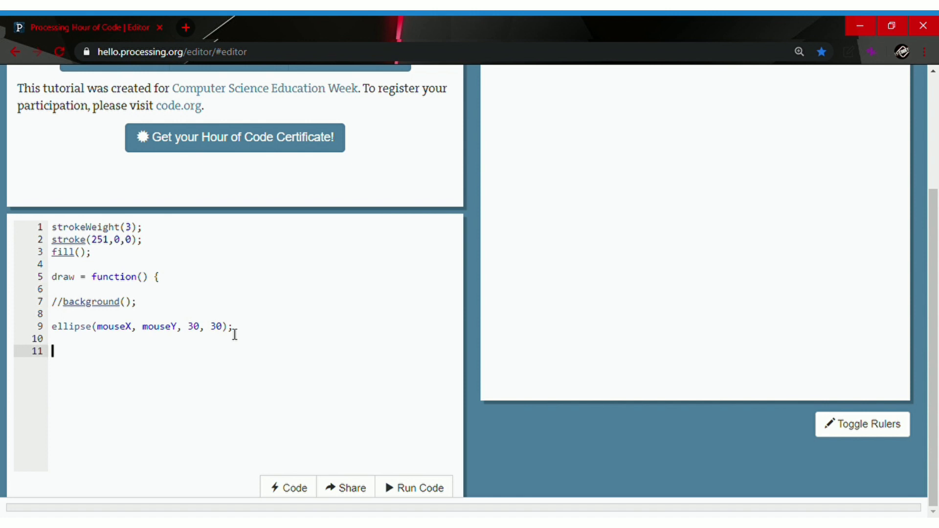
# Close the draw function with }; and set fill to near-black (6,4,4)
pyautogui.write('}')
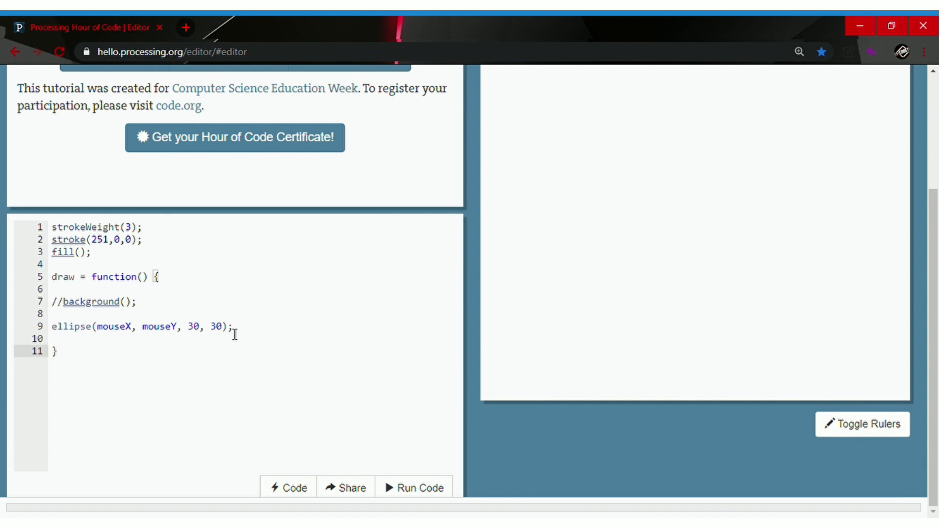
pyautogui.write(';')
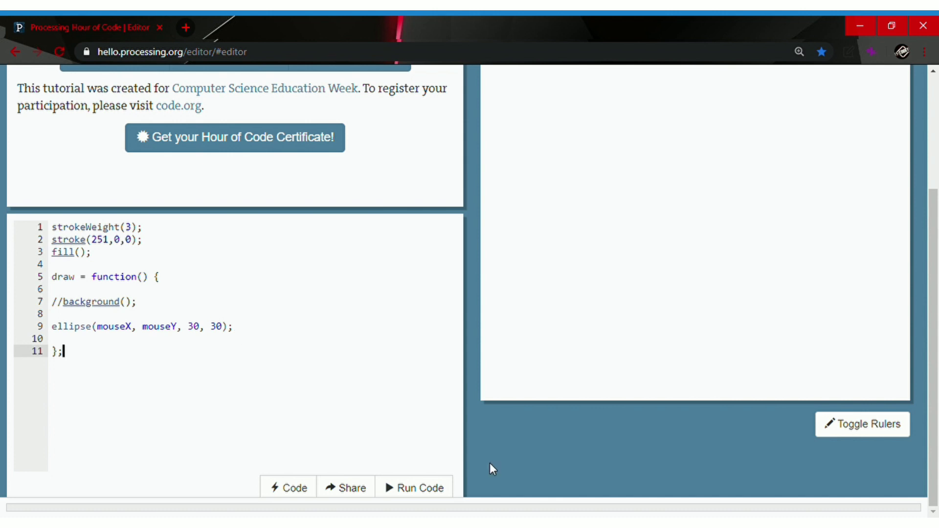
pyautogui.scroll(3)
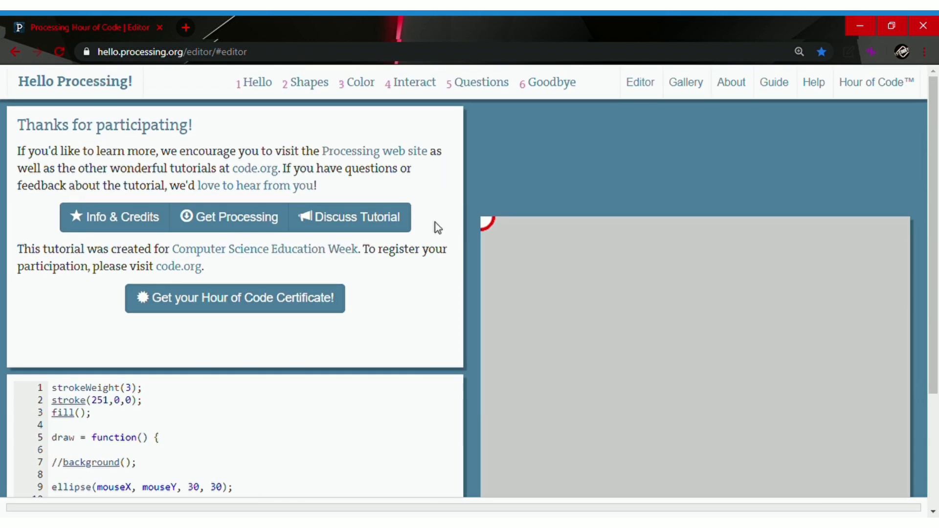
pyautogui.moveTo(485, 227)
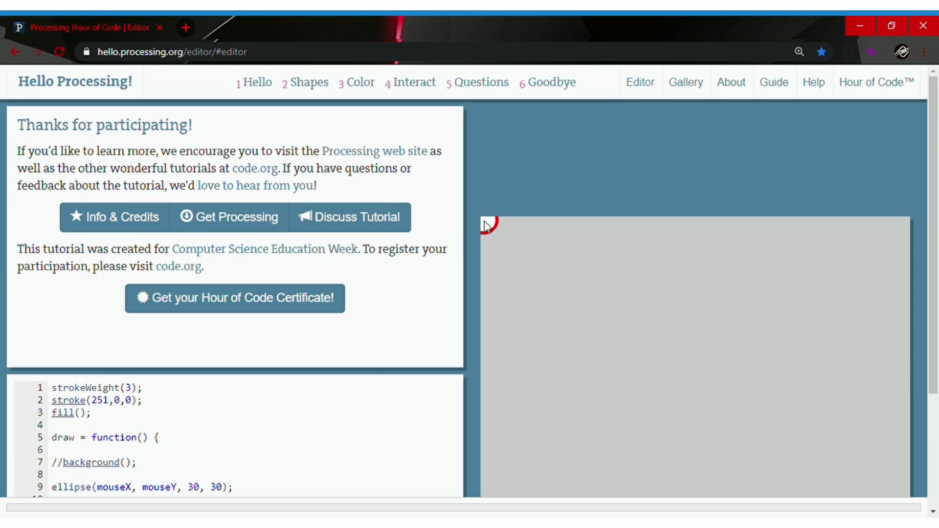
pyautogui.moveTo(12, 443)
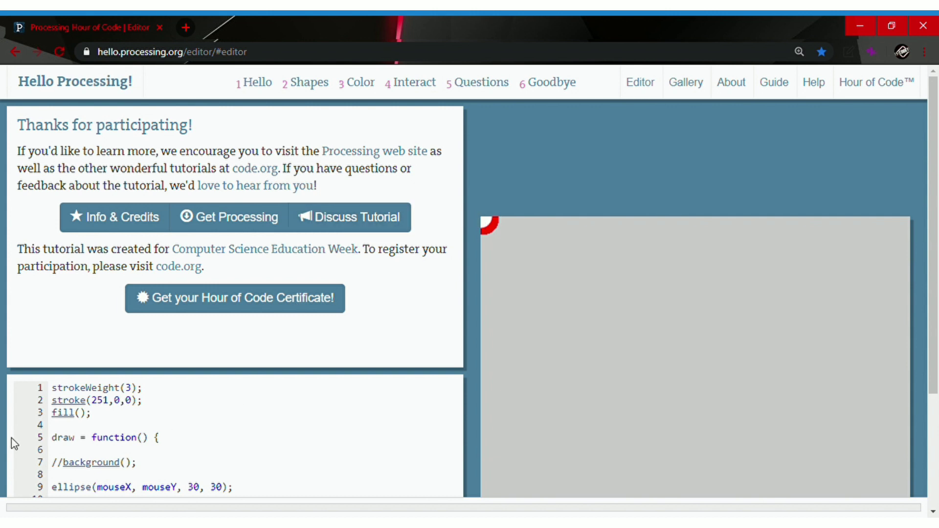
pyautogui.click(87, 400)
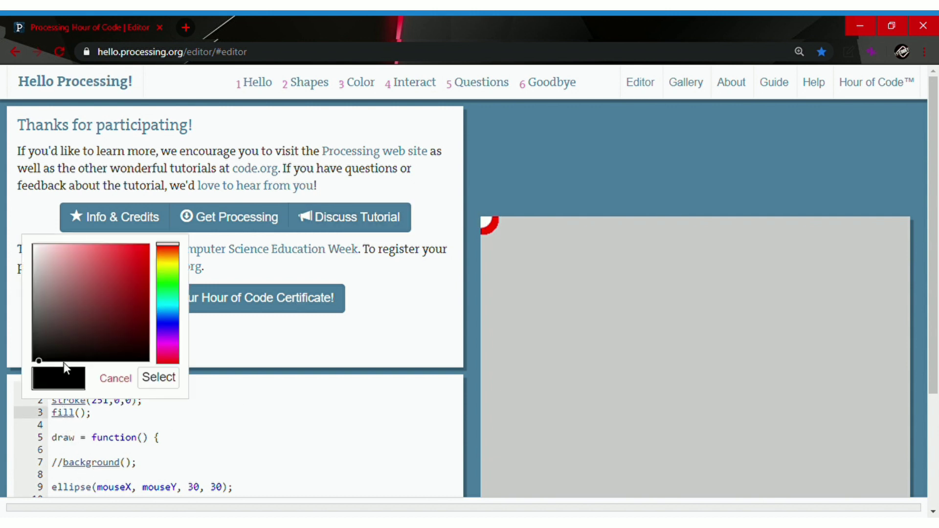
pyautogui.click(158, 378)
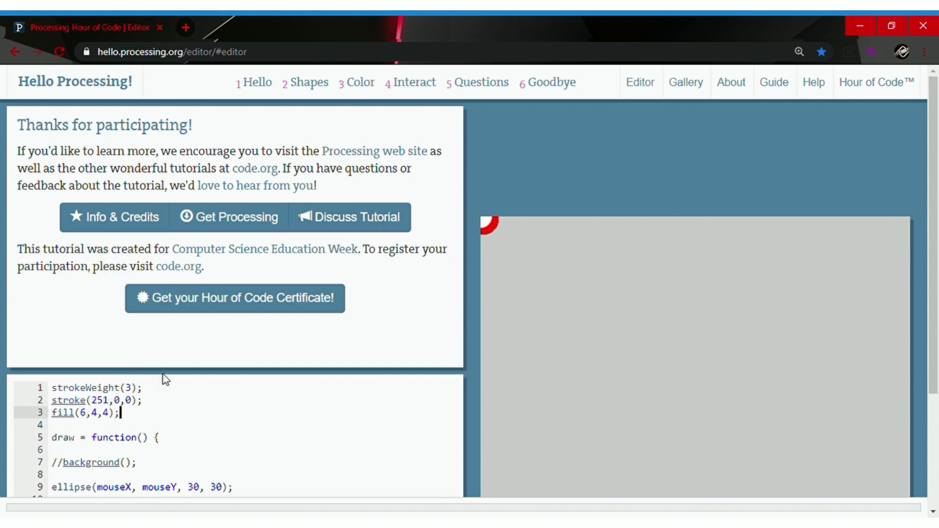
pyautogui.scroll(-3)
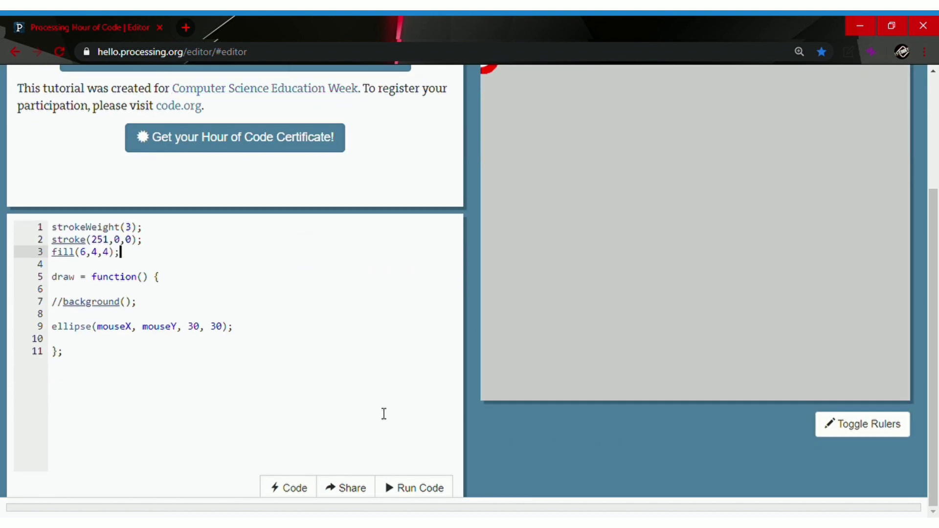
# Scroll up to view the canvas trail of red-outlined black circles
pyautogui.scroll(3)
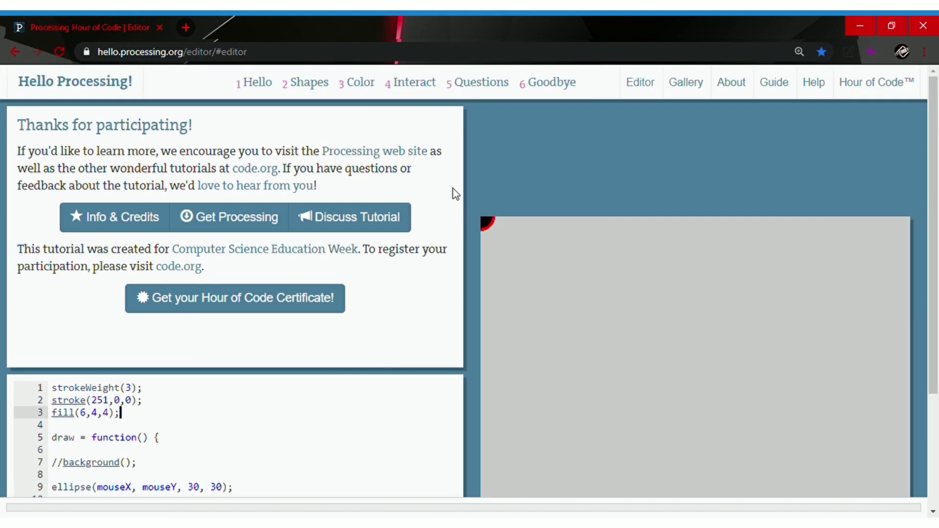
pyautogui.moveTo(486, 226)
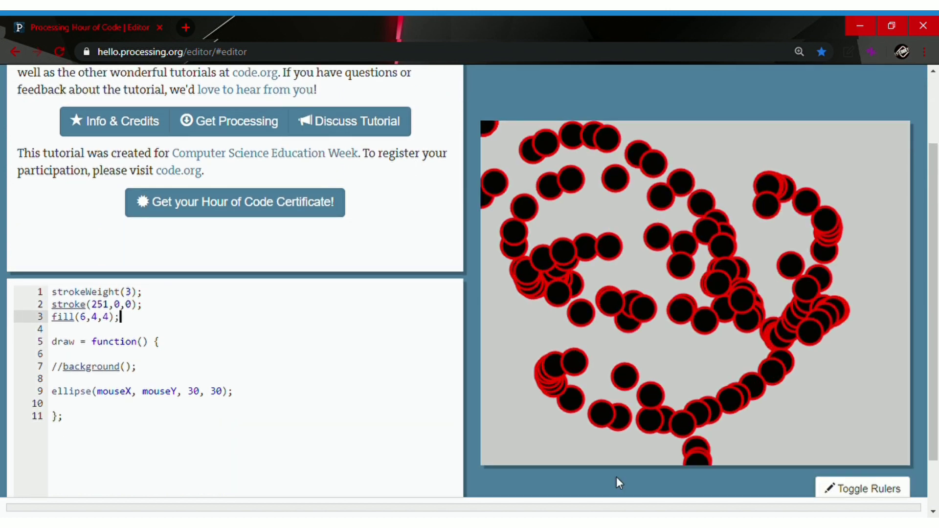
pyautogui.moveTo(773, 285)
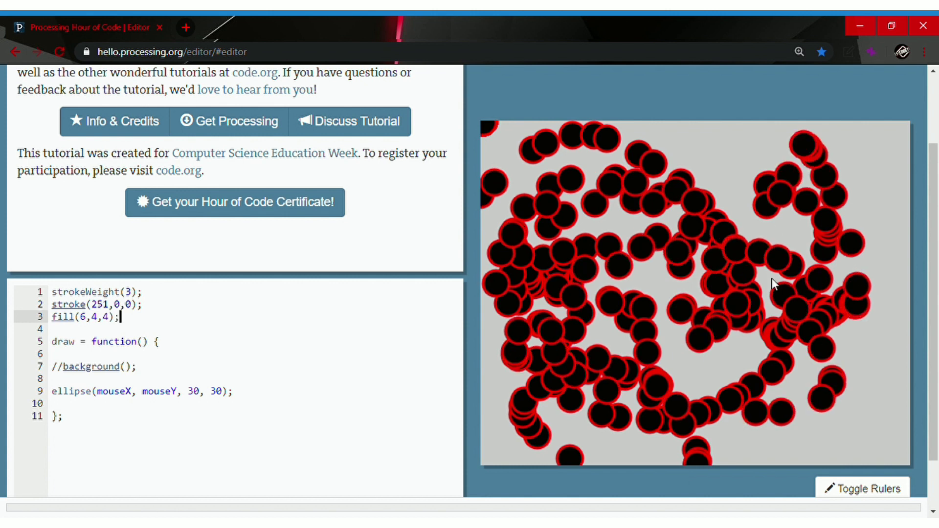
pyautogui.moveTo(602, 290)
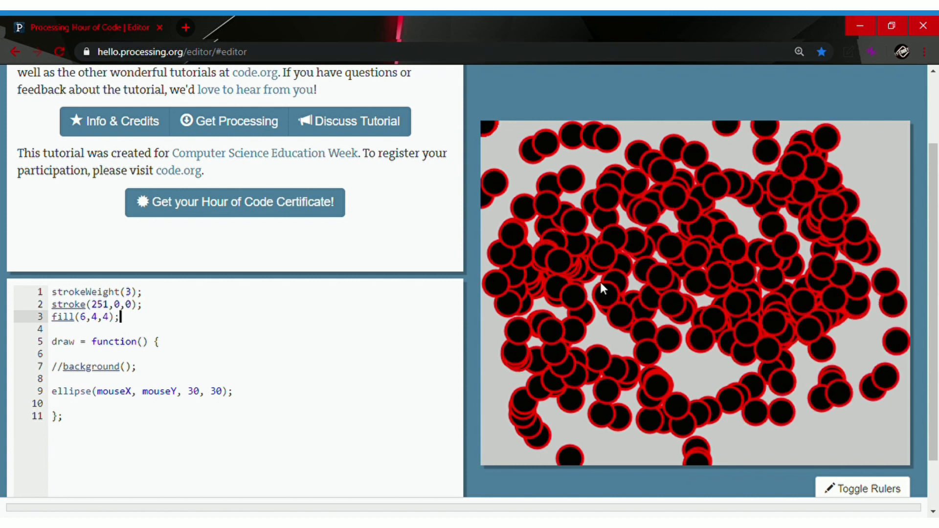
pyautogui.moveTo(644, 291)
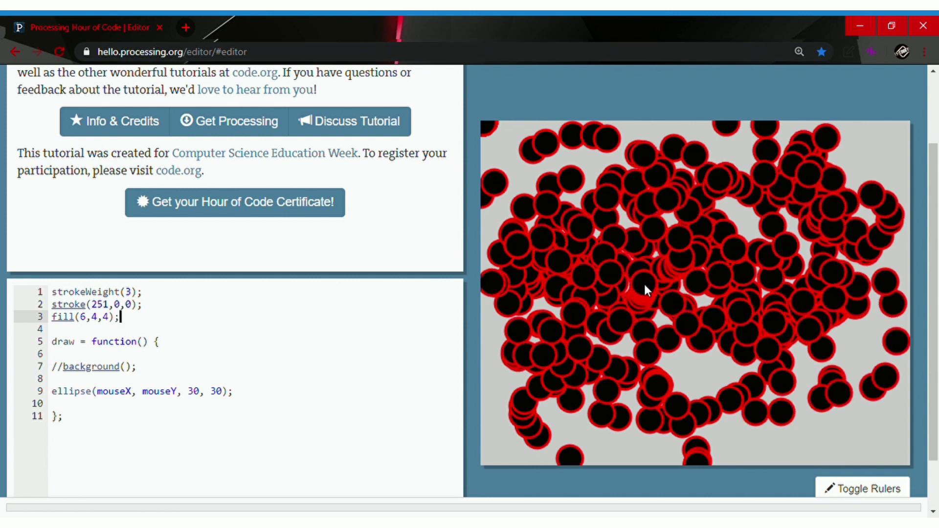
pyautogui.moveTo(875, 151)
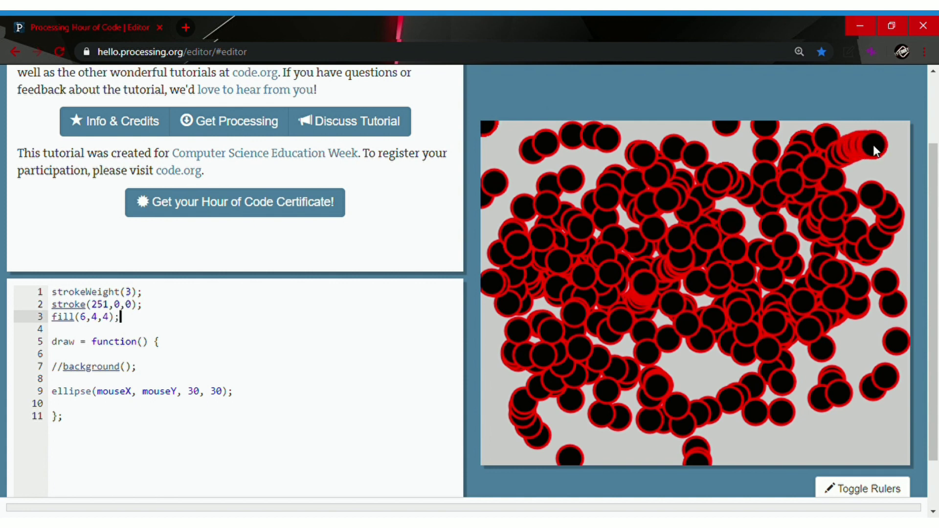
pyautogui.moveTo(873, 118)
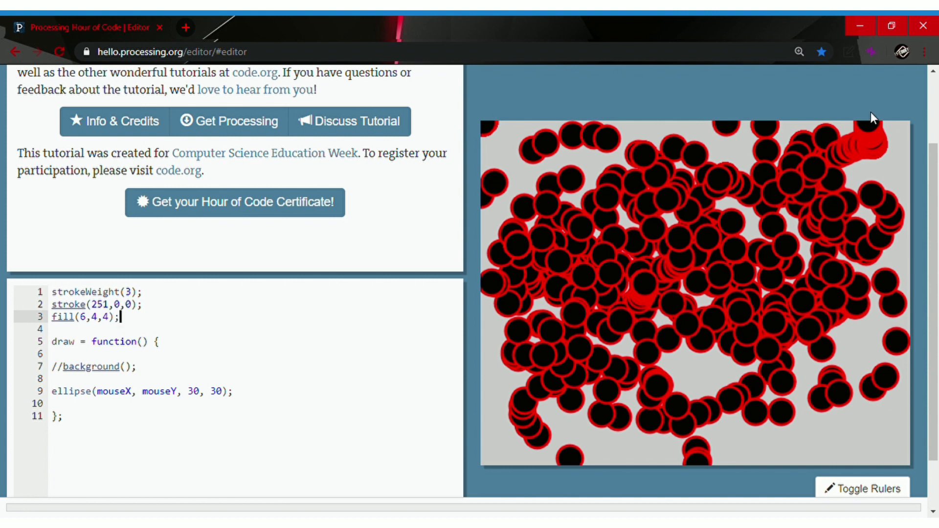